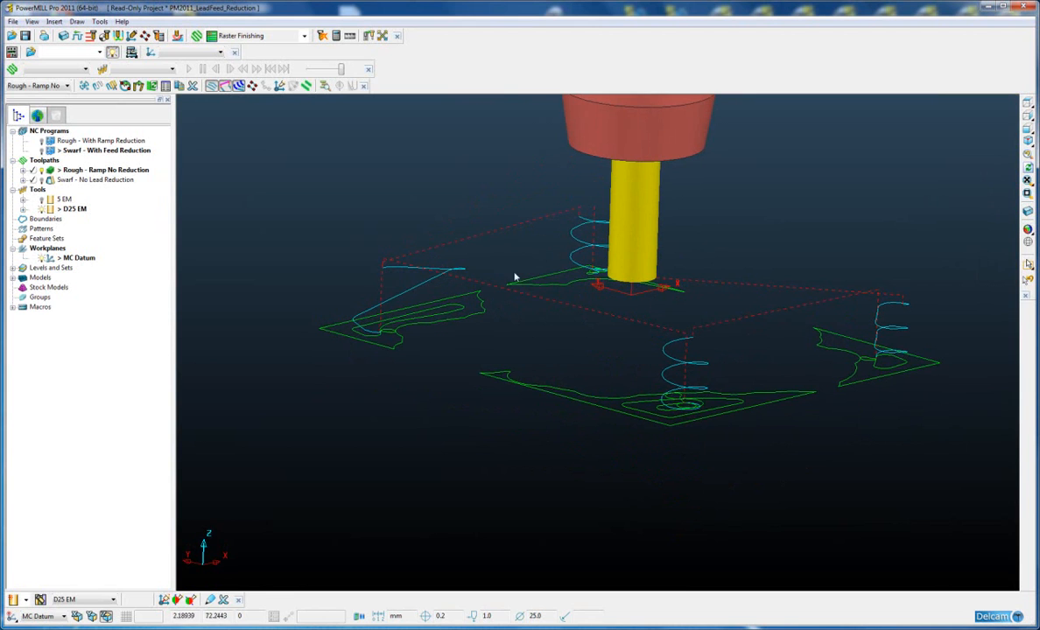
{"action": "mouse_move", "coordinate": [471, 271]}
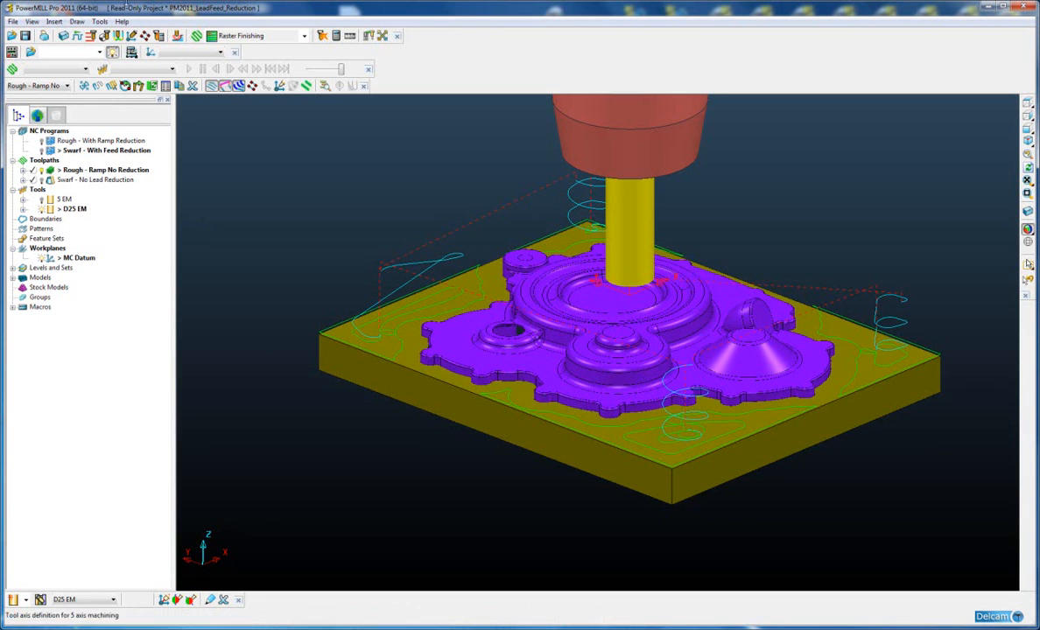
{"action": "mouse_move", "coordinate": [77, 35]}
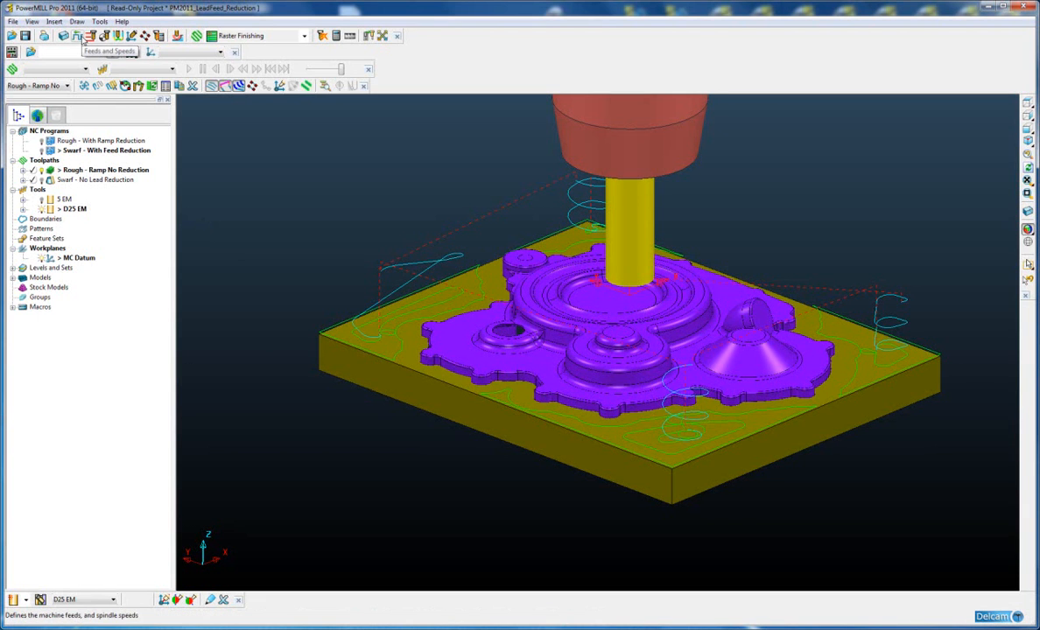
{"action": "left_click", "coordinate": [77, 35]}
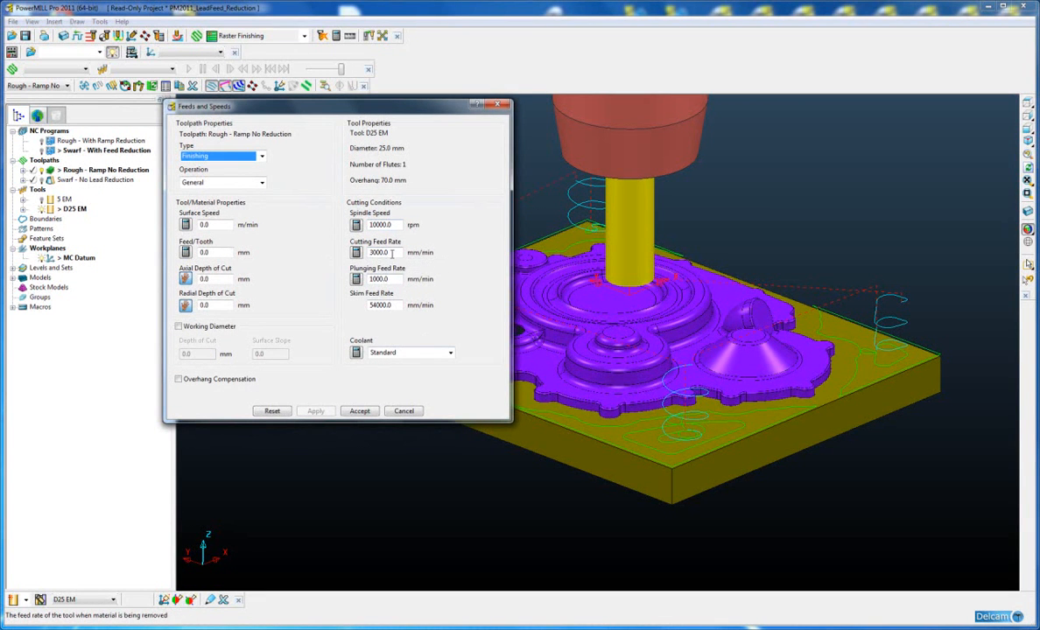
{"action": "mouse_move", "coordinate": [386, 252]}
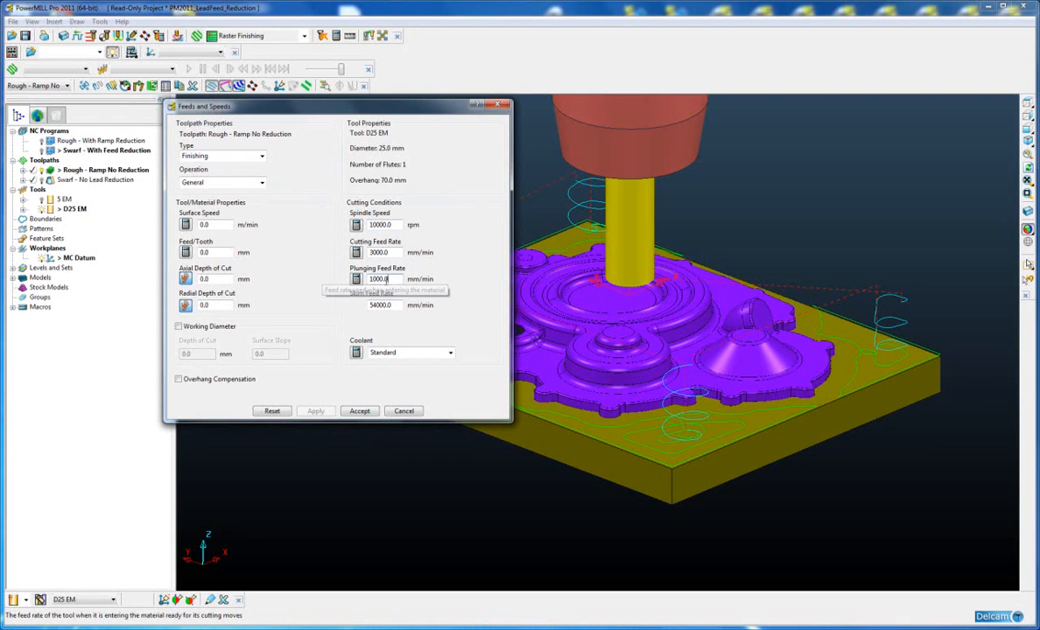
{"action": "left_click", "coordinate": [381, 278]}
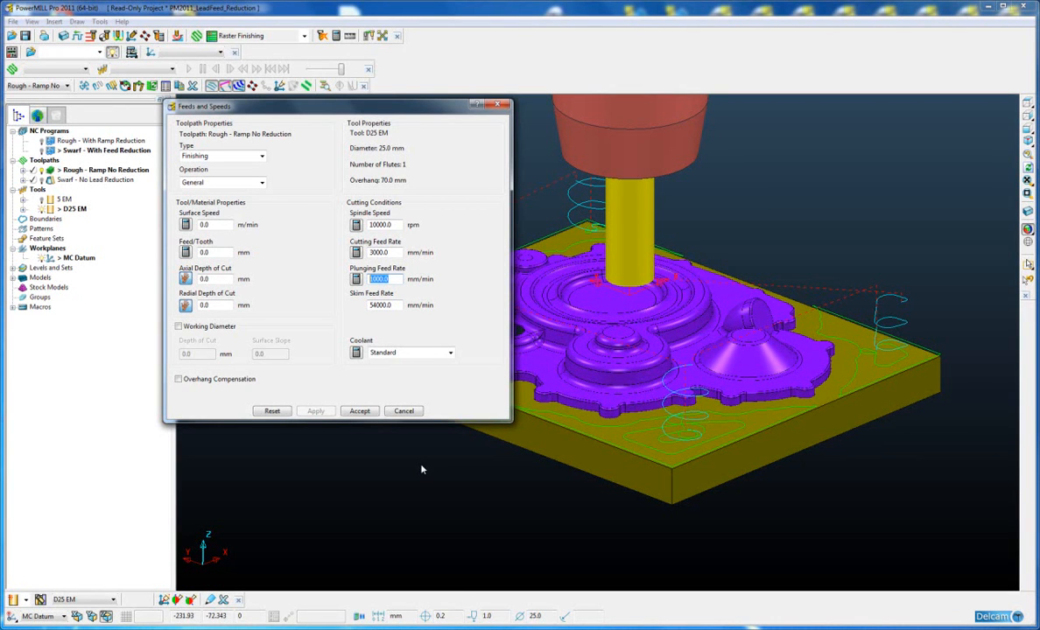
{"action": "mouse_move", "coordinate": [431, 487]}
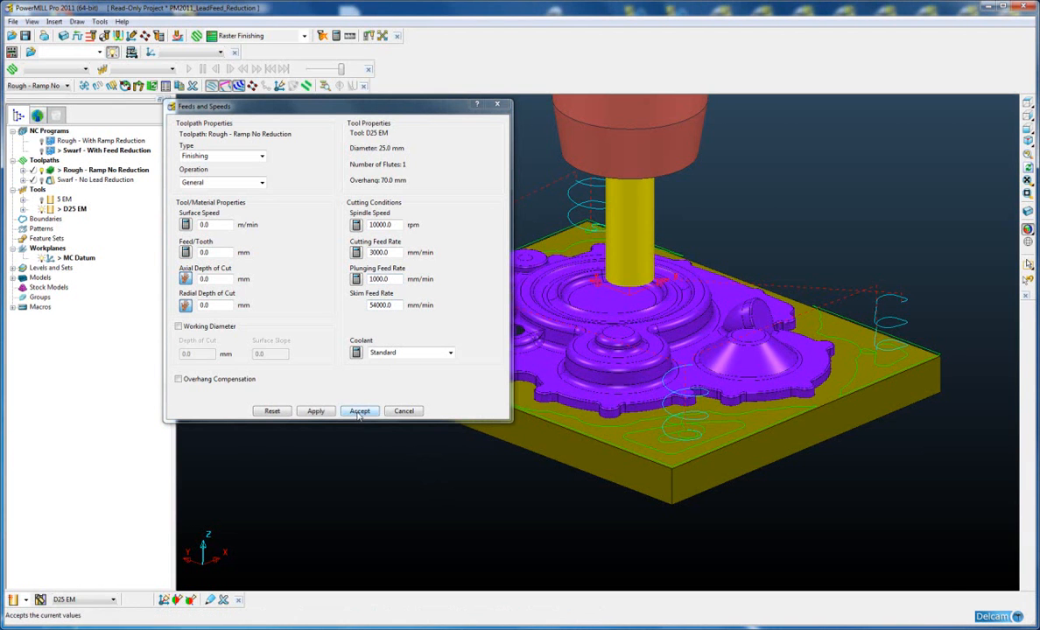
{"action": "left_click", "coordinate": [360, 411]}
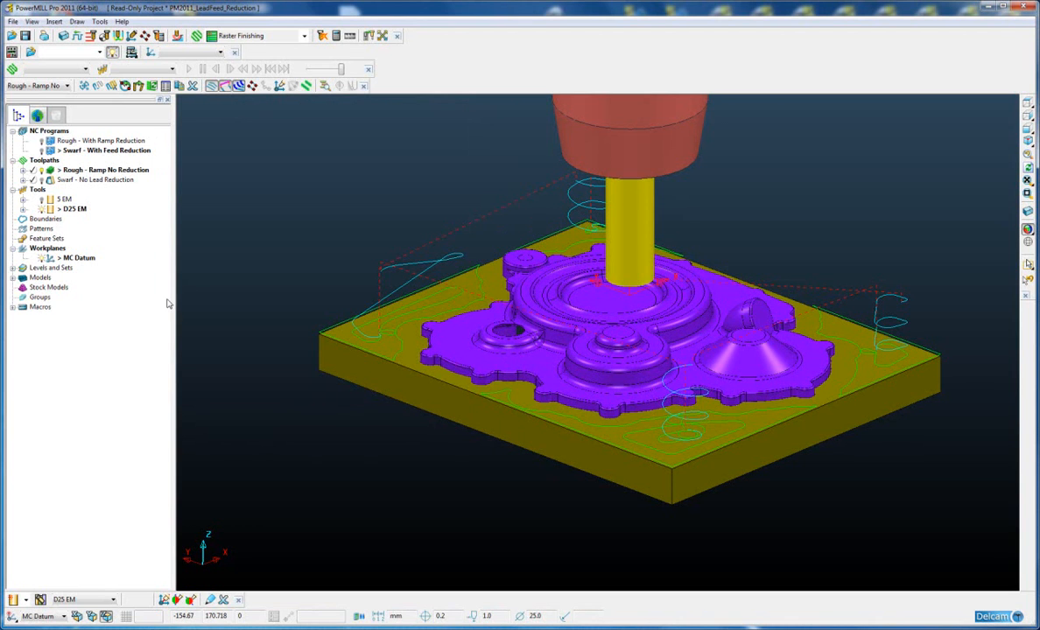
Open the Rough - Ramp No Reduction toolpath's Model Area Clearance form from the explorer
{"action": "right_click", "coordinate": [103, 169]}
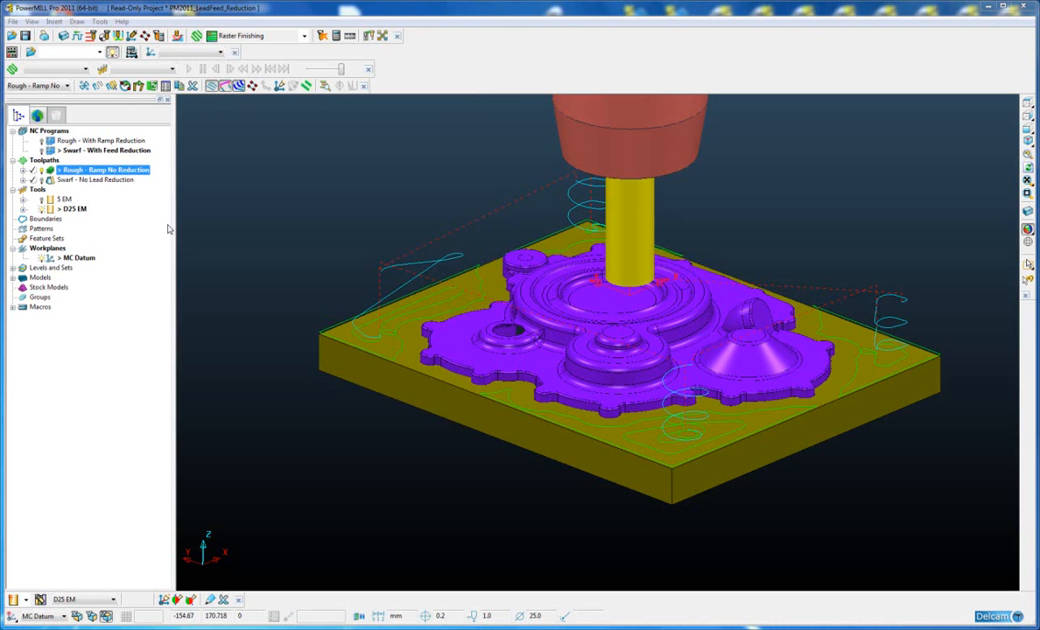
{"action": "double_click", "coordinate": [105, 169]}
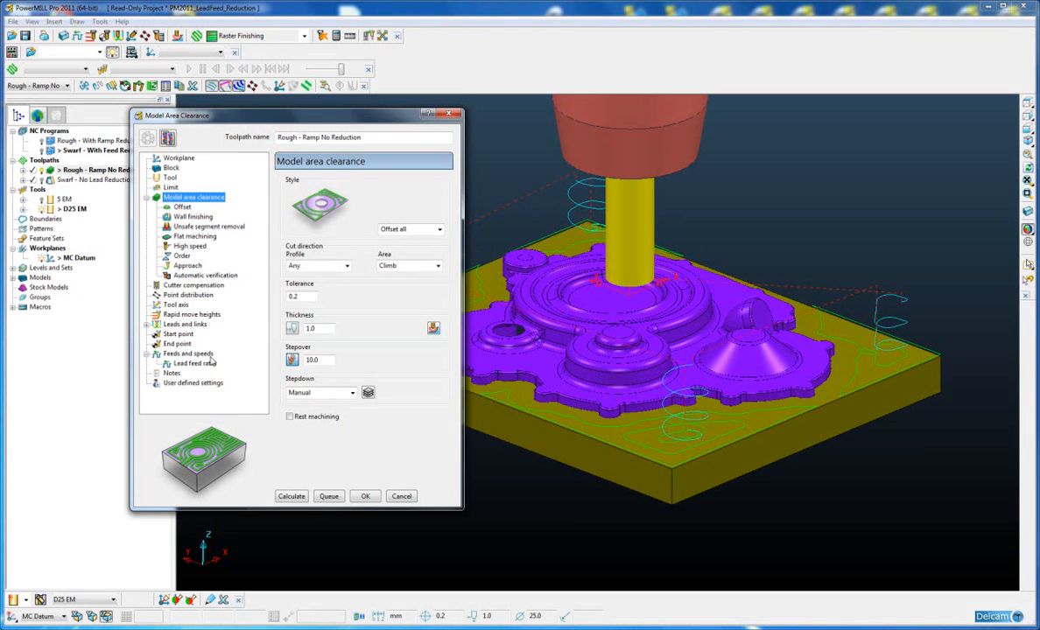
{"action": "mouse_move", "coordinate": [184, 366]}
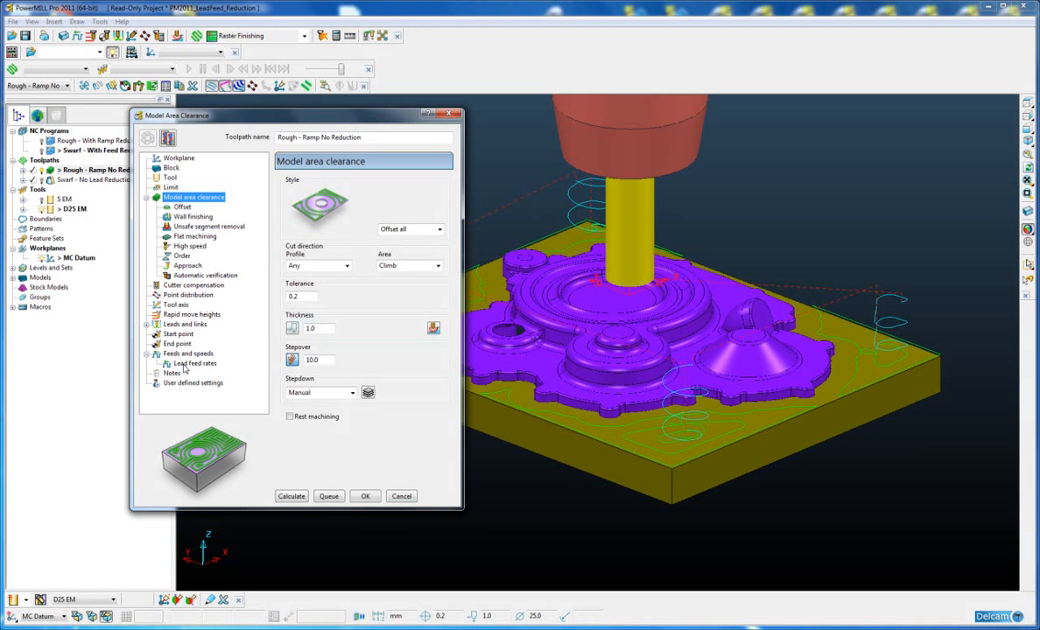
Set Ramp lead in feed to 50% (500 mm/min) and recalculate the rough toolpath
{"action": "left_click", "coordinate": [194, 363]}
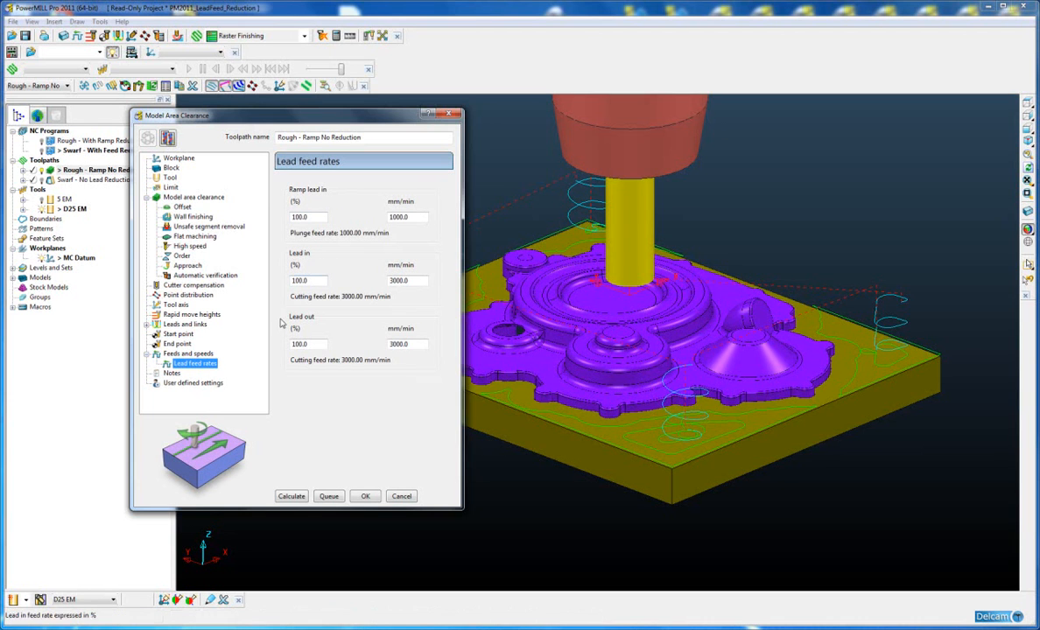
{"action": "mouse_move", "coordinate": [314, 217]}
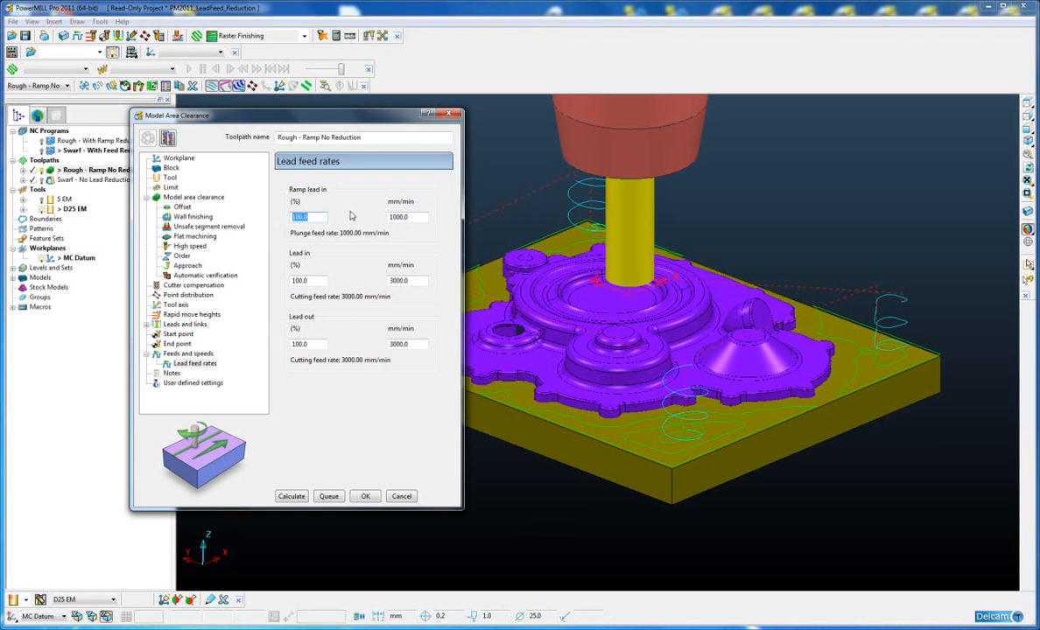
{"action": "mouse_move", "coordinate": [346, 306]}
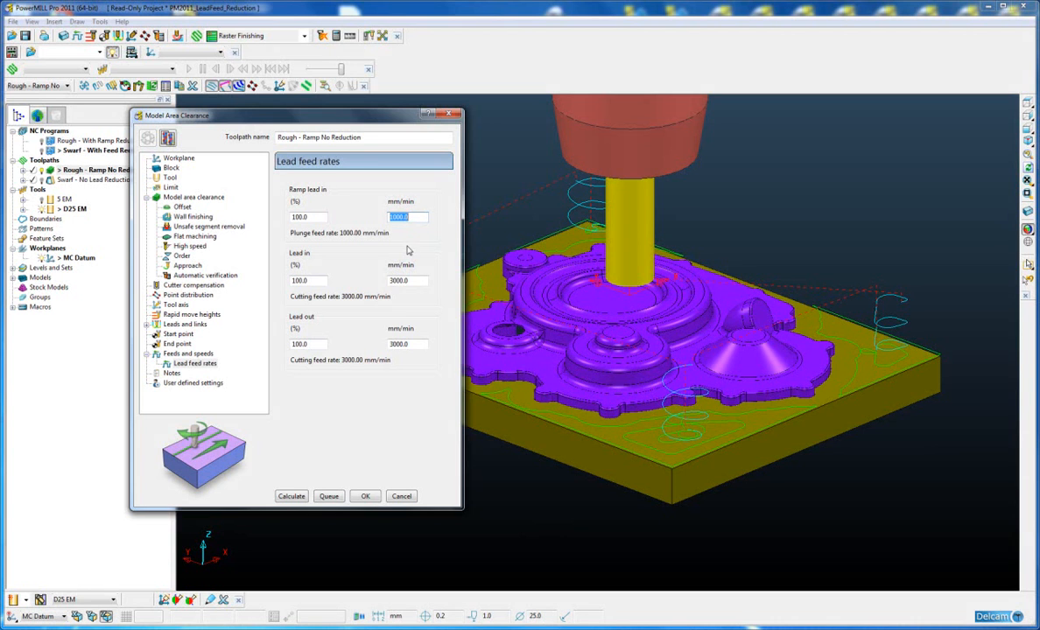
{"action": "mouse_move", "coordinate": [587, 189]}
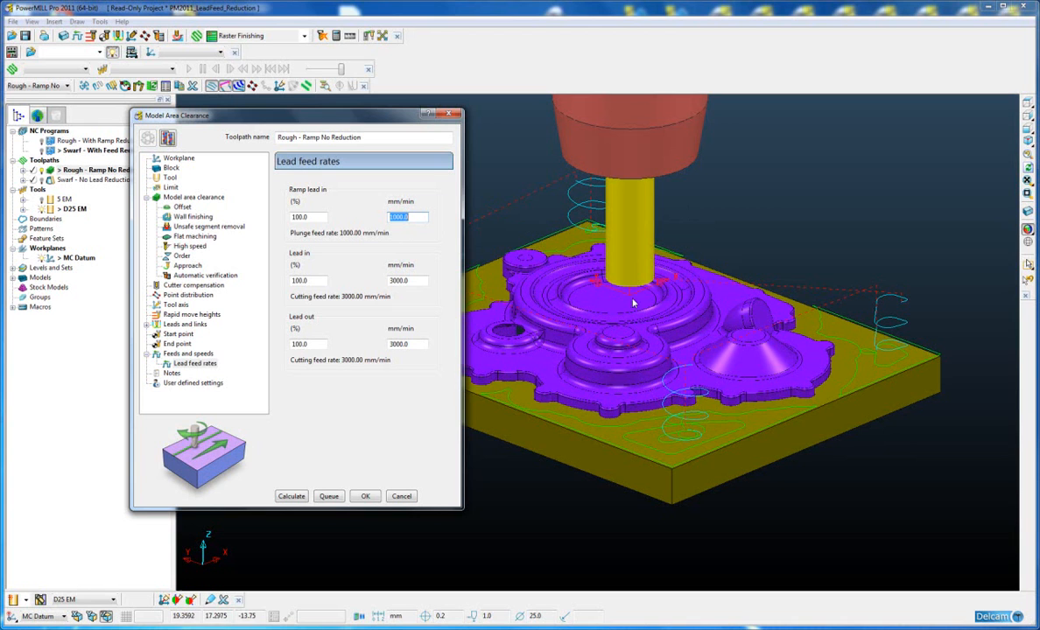
{"action": "mouse_move", "coordinate": [770, 313]}
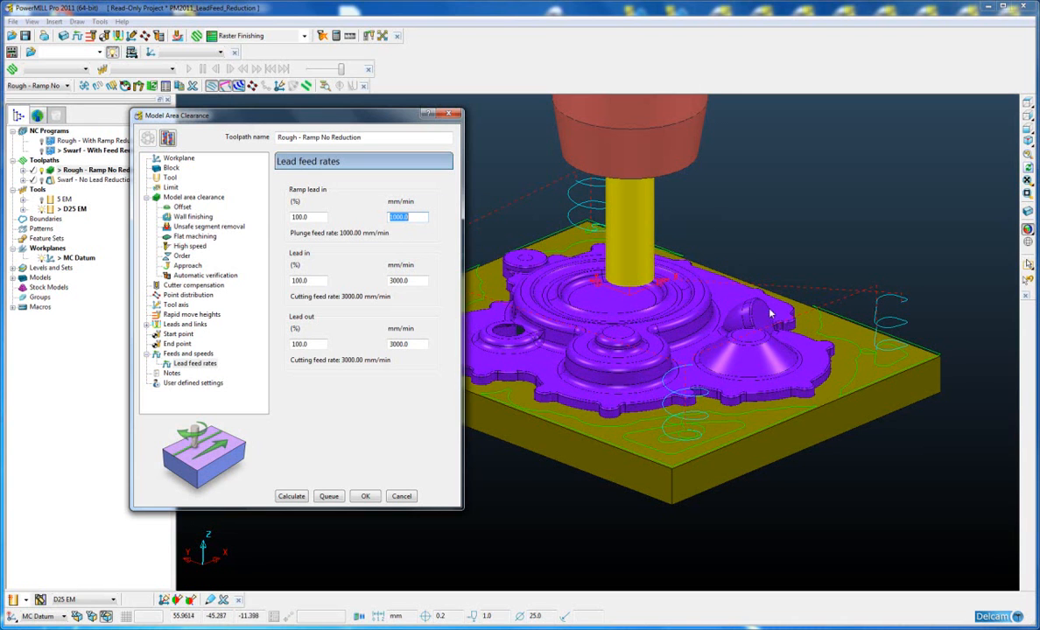
{"action": "mouse_move", "coordinate": [315, 239]}
{"action": "type", "text": "500"}
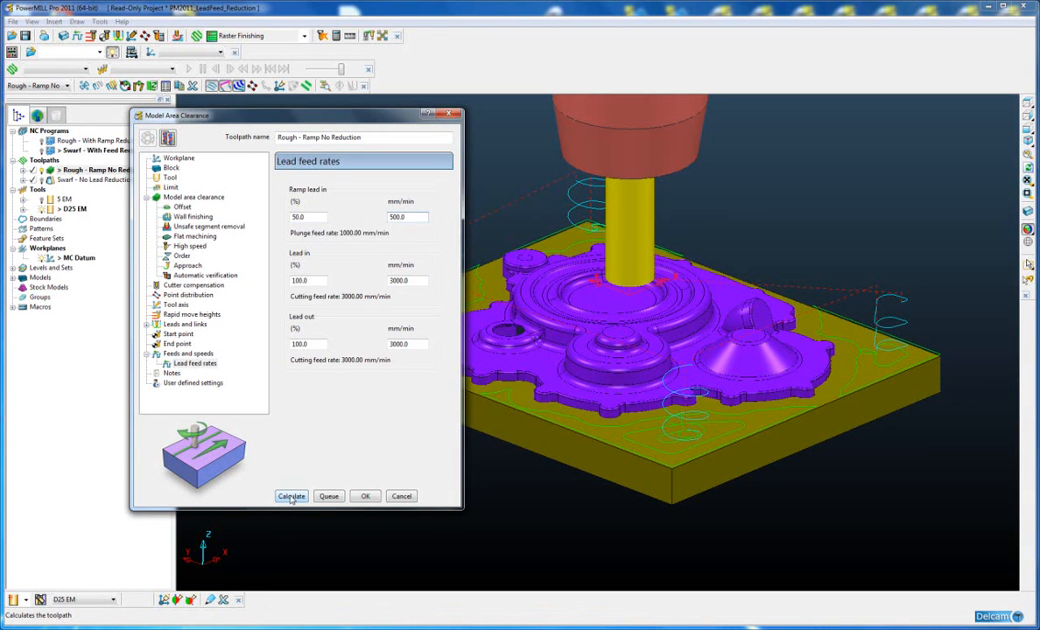
{"action": "left_click", "coordinate": [291, 496]}
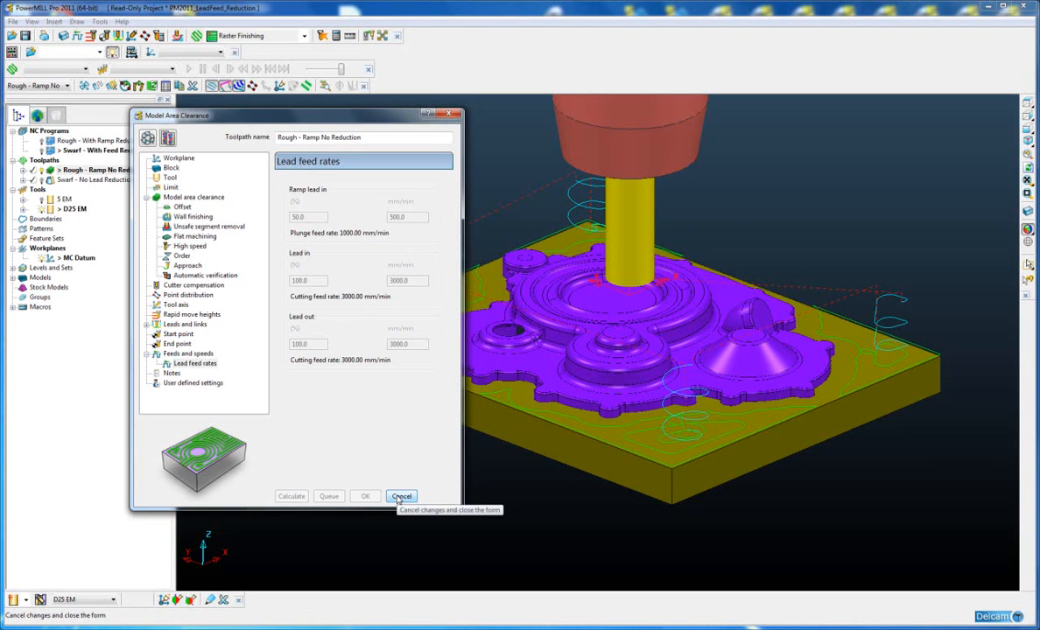
Cancel the Model Area Clearance form, keeping the recalculated rough toolpath displayed
{"action": "left_click", "coordinate": [402, 497]}
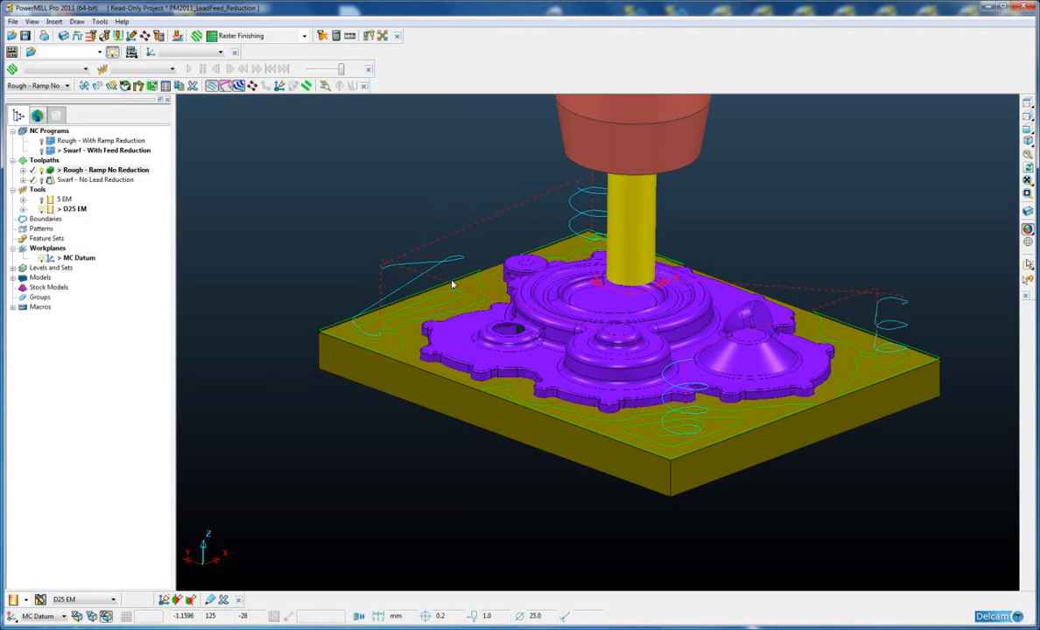
{"action": "mouse_move", "coordinate": [284, 290]}
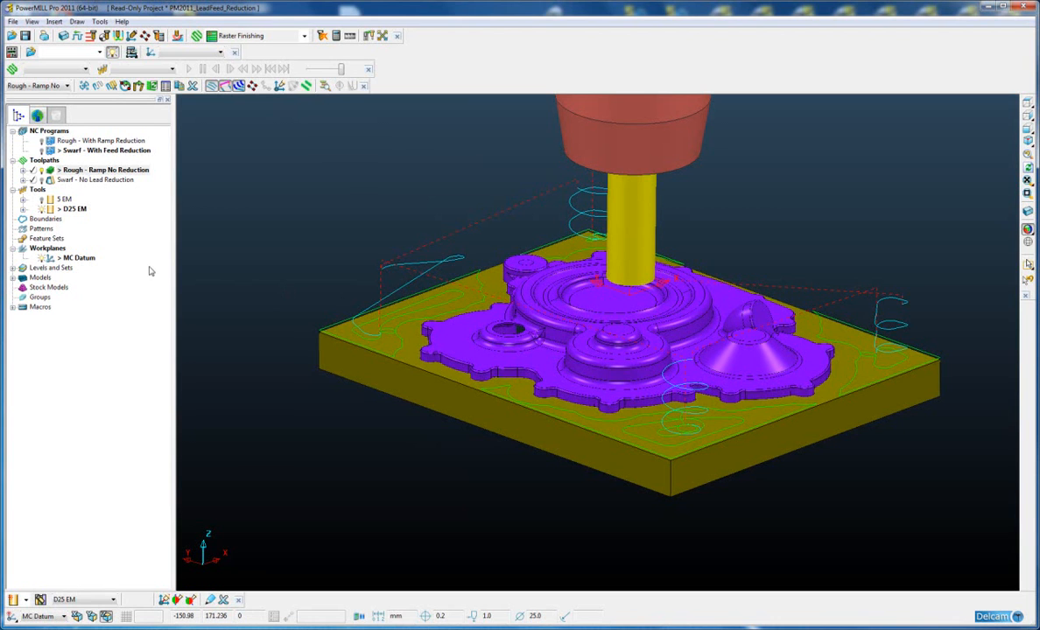
{"action": "mouse_move", "coordinate": [45, 231]}
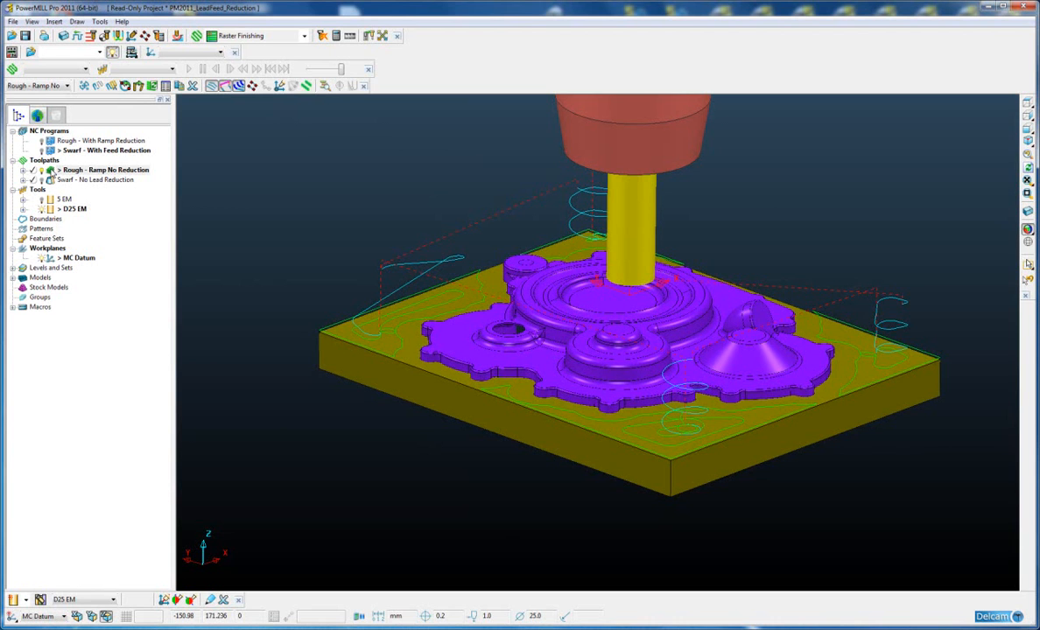
Write the Rough - With Ramp Reduction NC program, outputting 595 blocks
{"action": "left_click", "coordinate": [101, 140]}
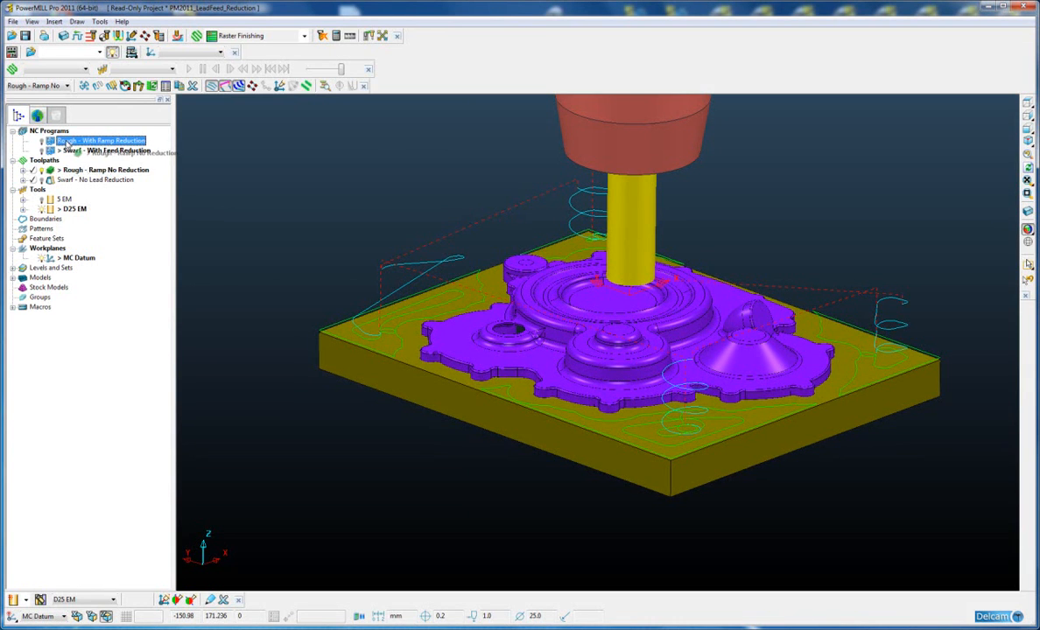
{"action": "right_click", "coordinate": [99, 140]}
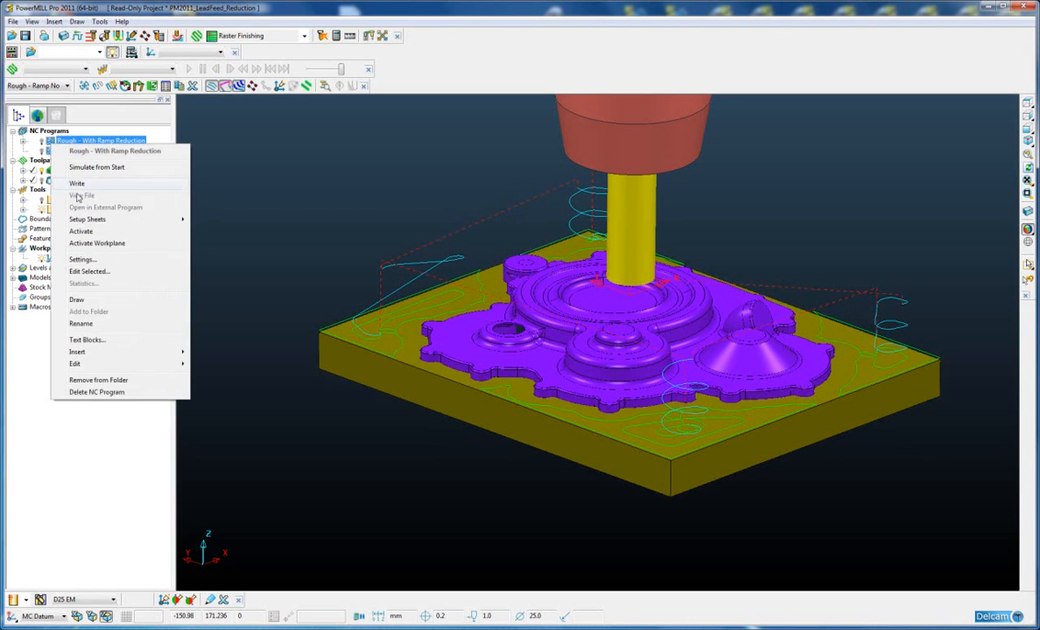
{"action": "left_click", "coordinate": [77, 183]}
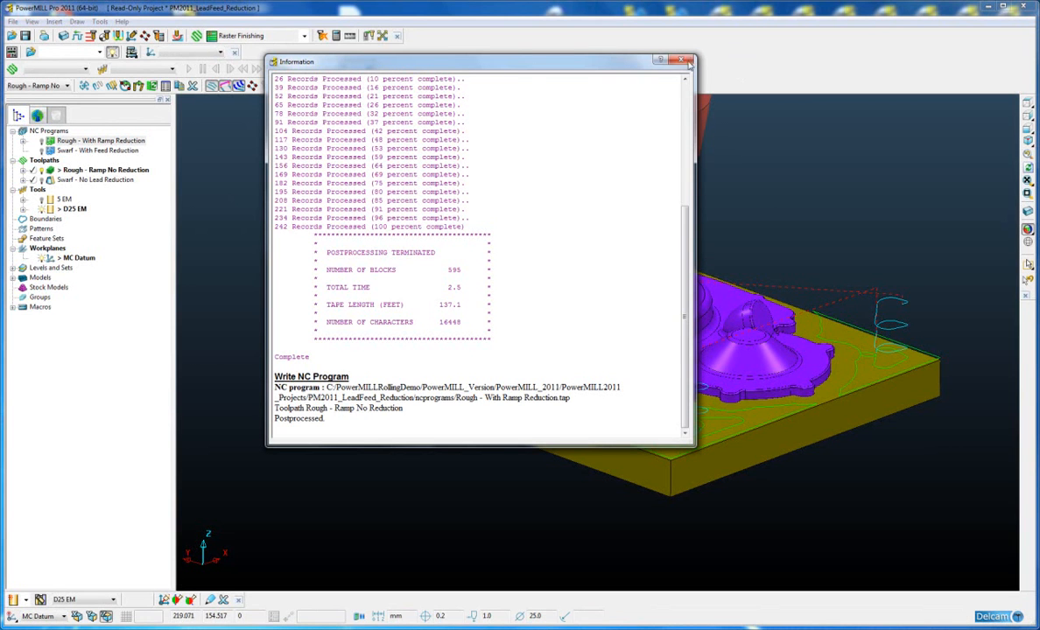
Dismiss the report and highlight the PLUNGE FEEDRATE comment in the .tap file
{"action": "left_click", "coordinate": [685, 61]}
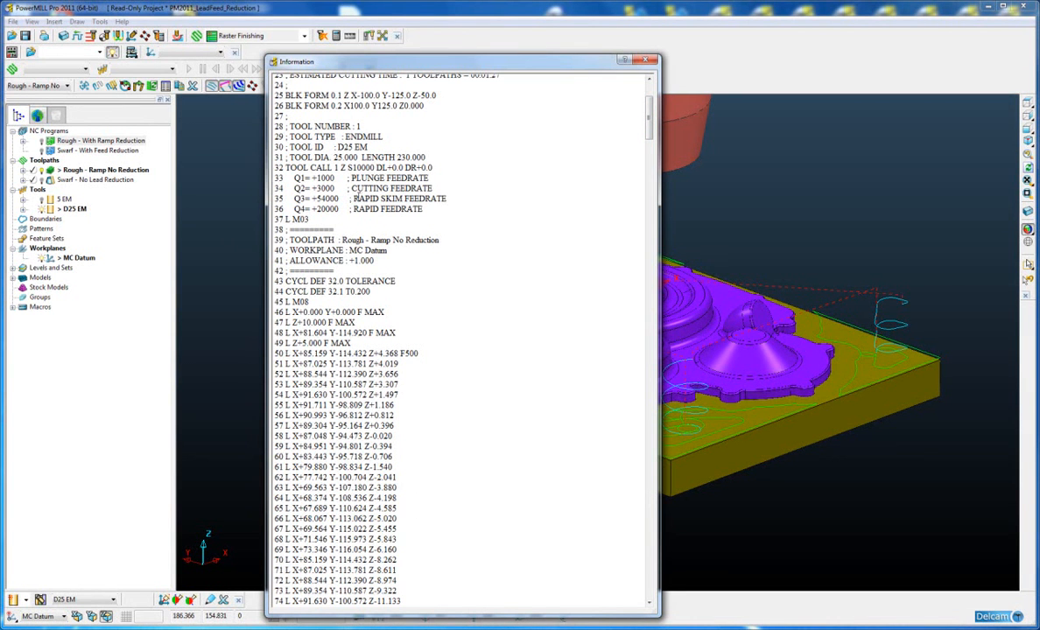
{"action": "double_click", "coordinate": [388, 177]}
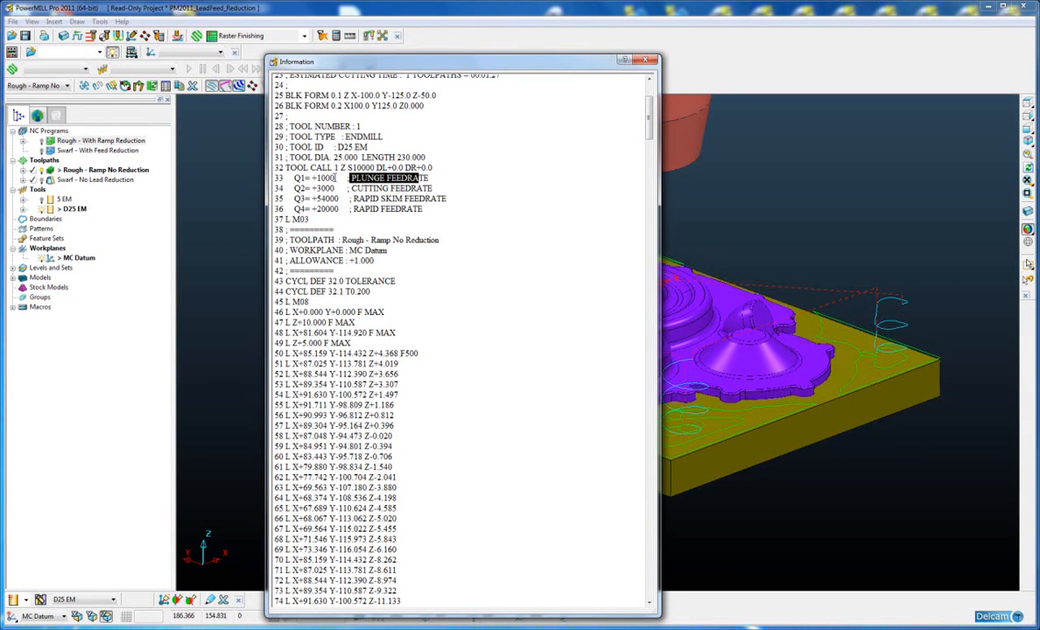